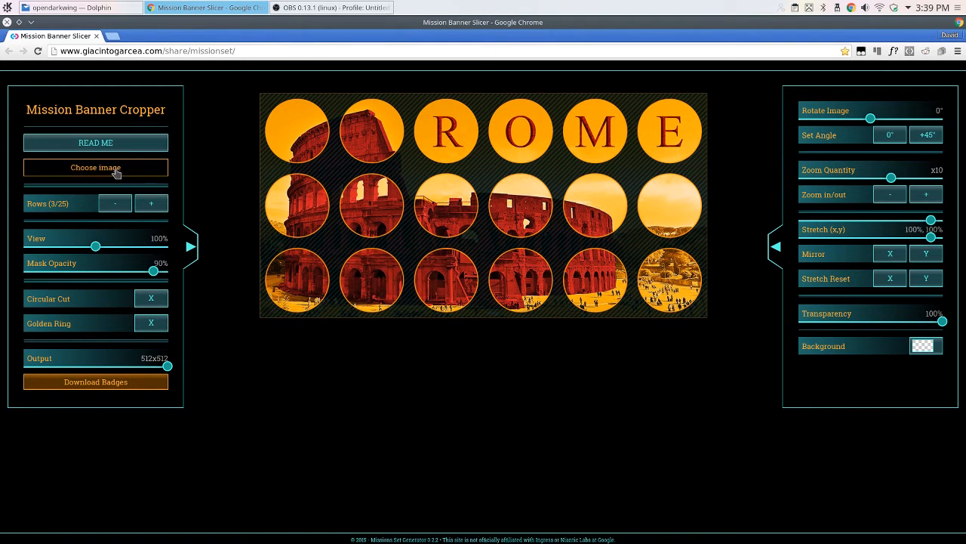
Load the campus stone sign photo in place of the ROME sample.
left_click(95, 166)
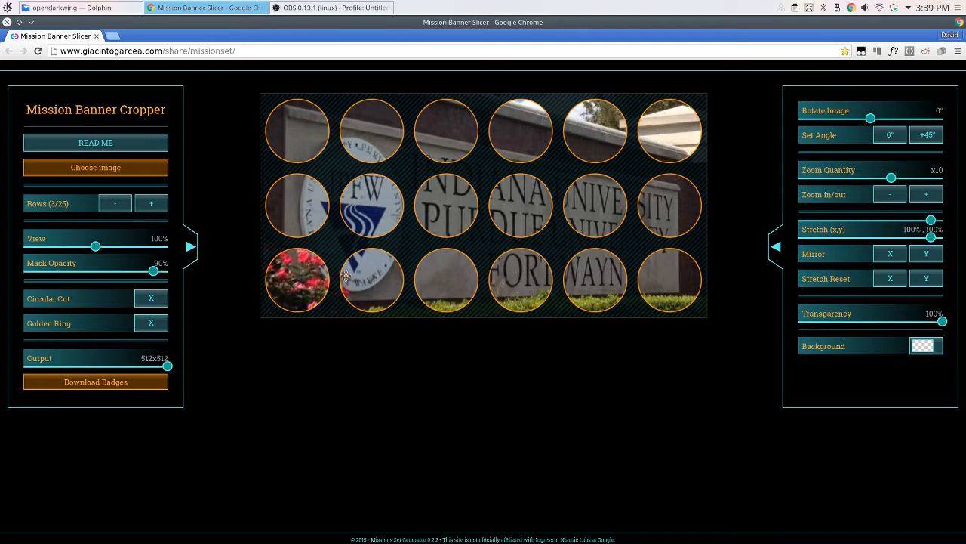
mouse_move(583, 257)
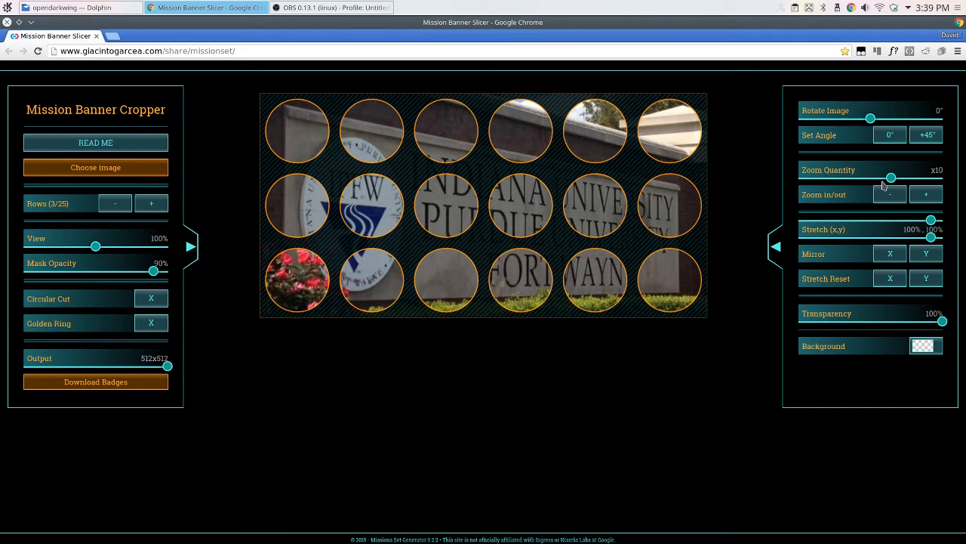
mouse_move(846, 240)
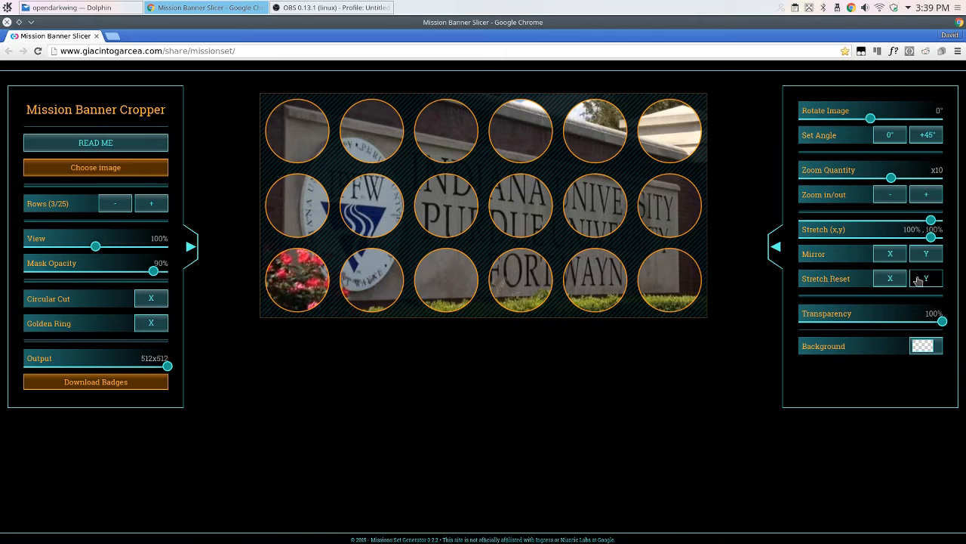
left_click(927, 277)
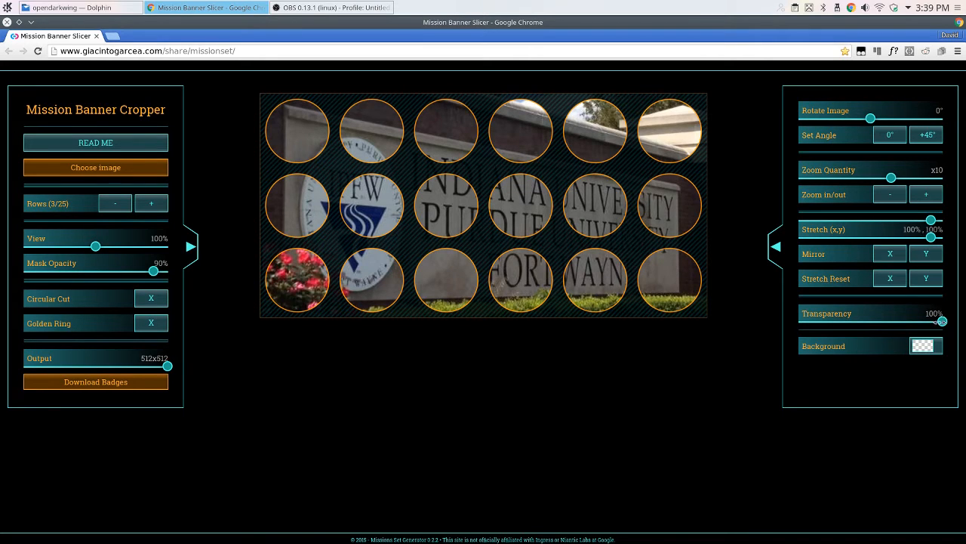
left_click_drag(942, 320, 898, 320)
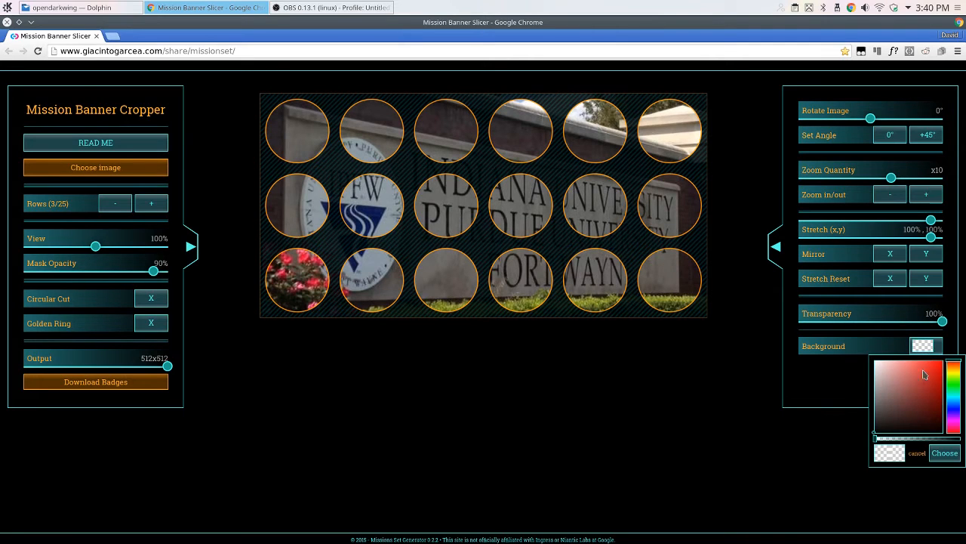
mouse_move(852, 371)
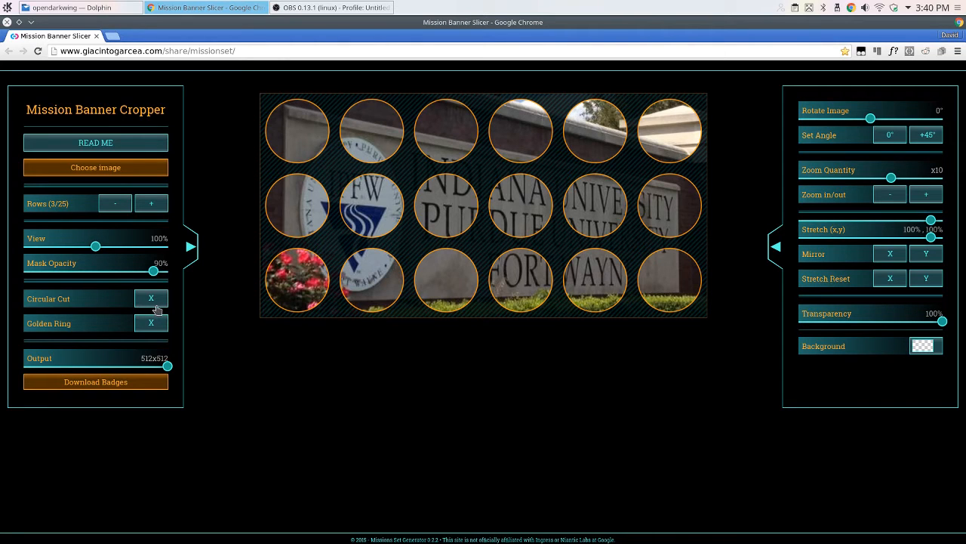
Enable Circular Cut and Golden Ring, then start generating the badge set for download.
left_click(151, 297)
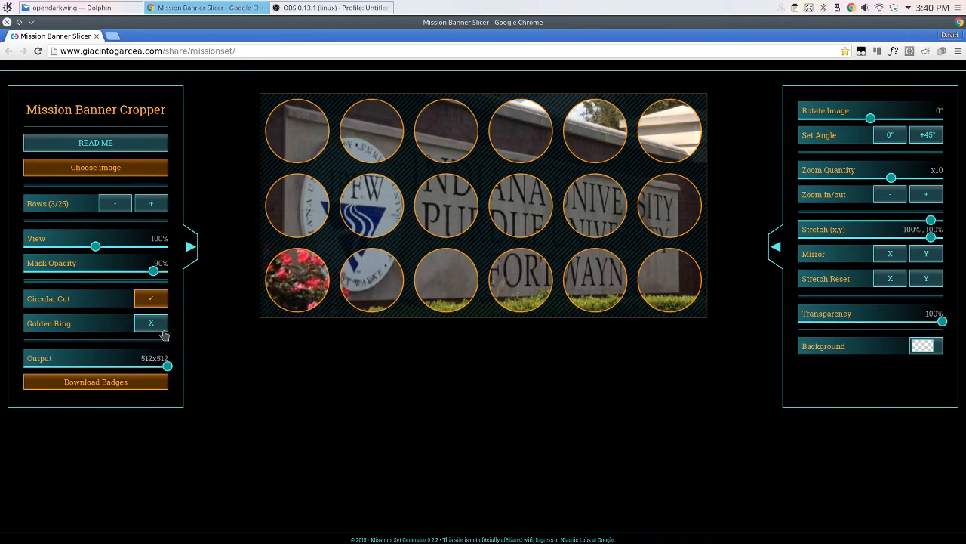
left_click(151, 323)
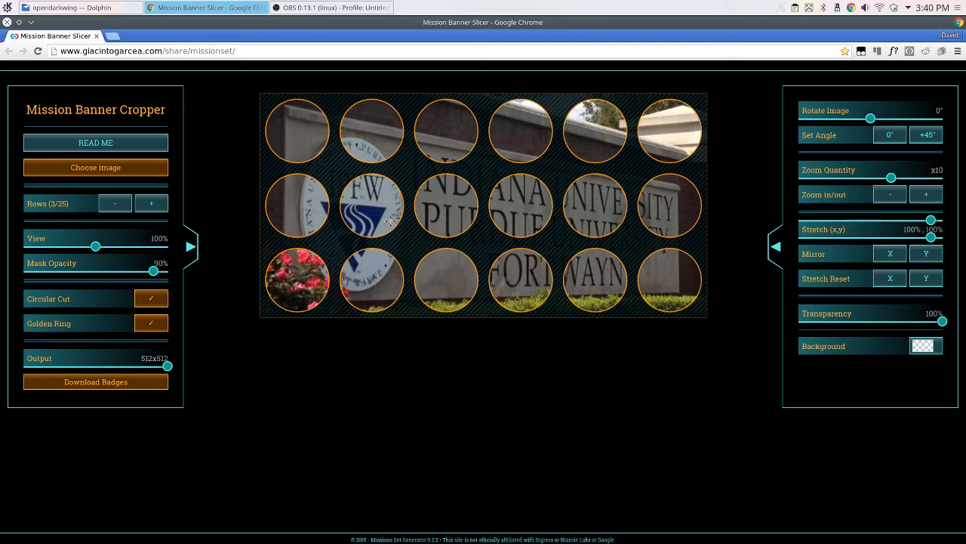
mouse_move(459, 206)
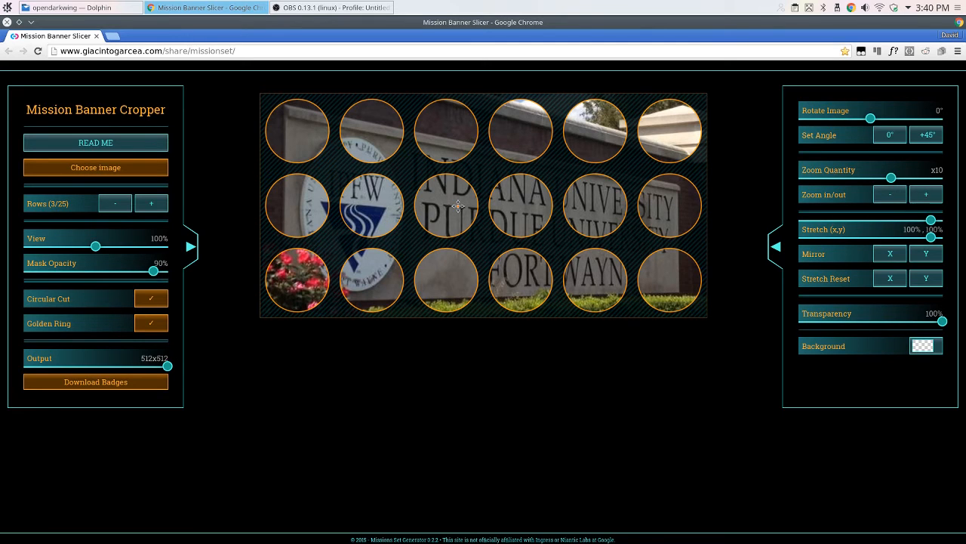
left_click(95, 381)
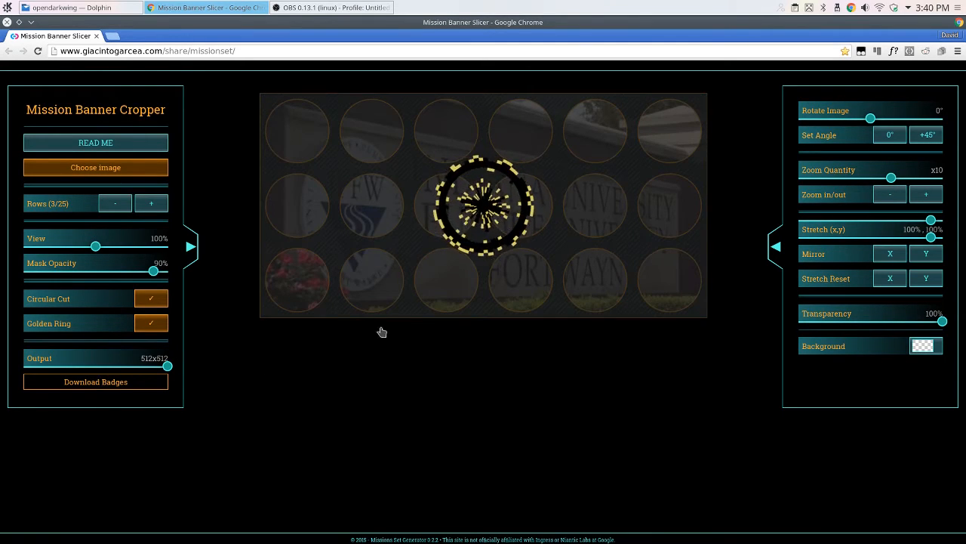
Save the badges zip into the IPFW folder and show it in the file manager.
left_click(95, 381)
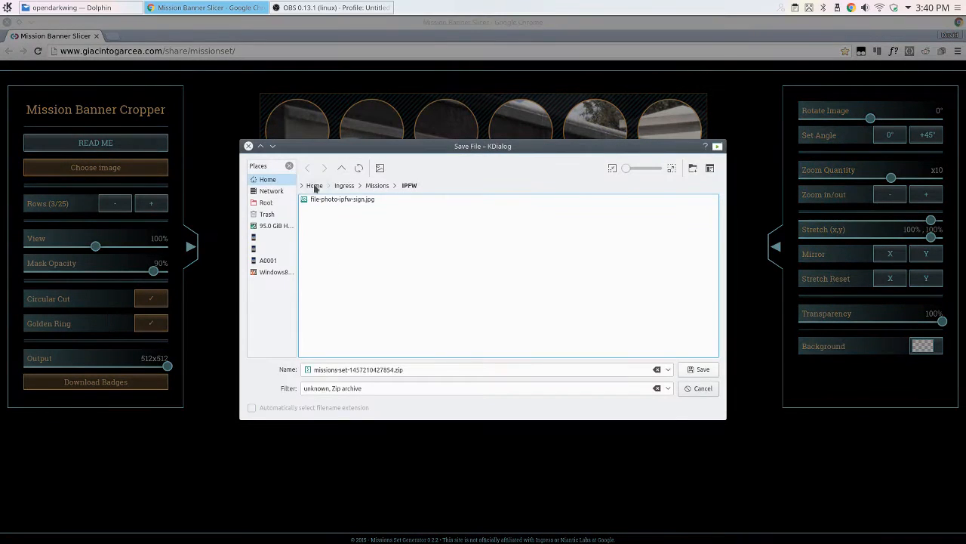
left_click(697, 369)
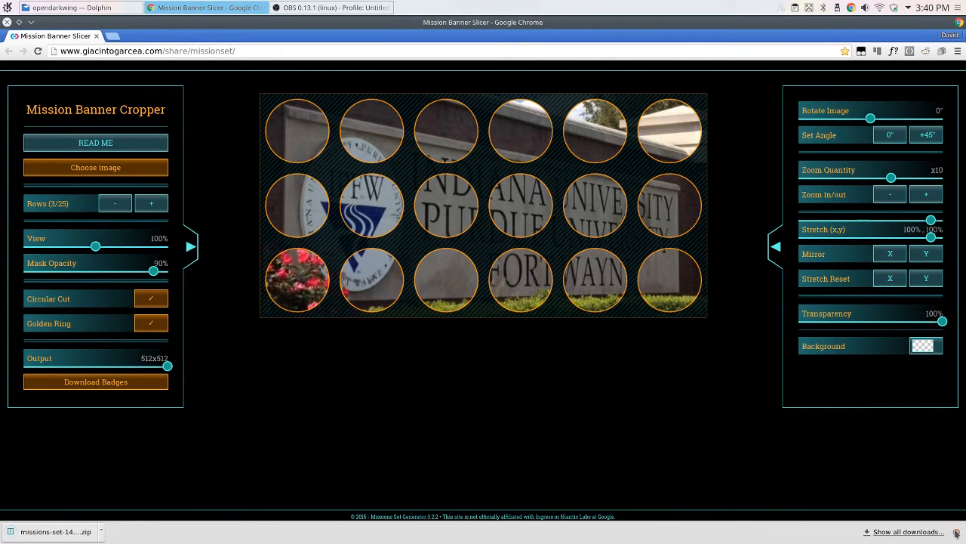
left_click(72, 8)
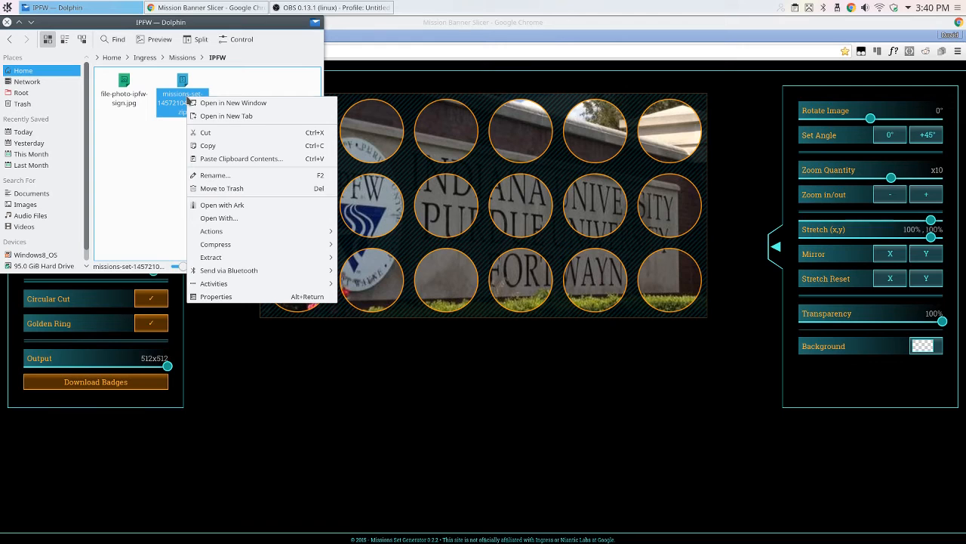
Extract the zip in place and enter its badges folder of 18 mission PNGs.
left_click(211, 256)
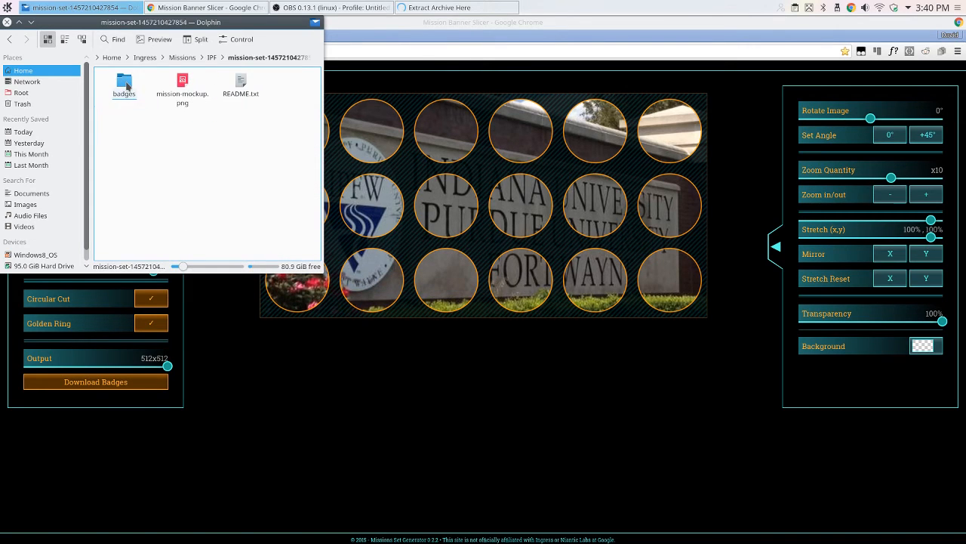
left_click(240, 83)
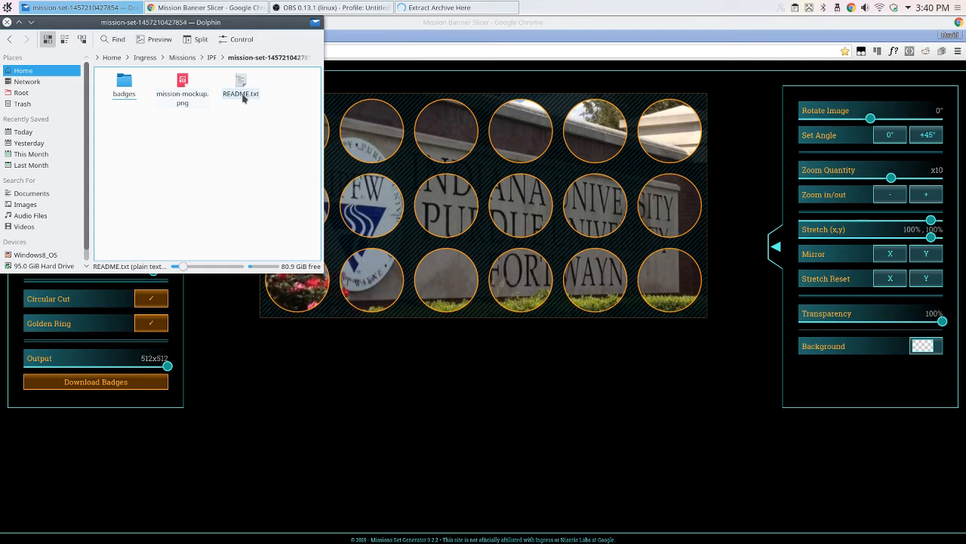
left_click(124, 83)
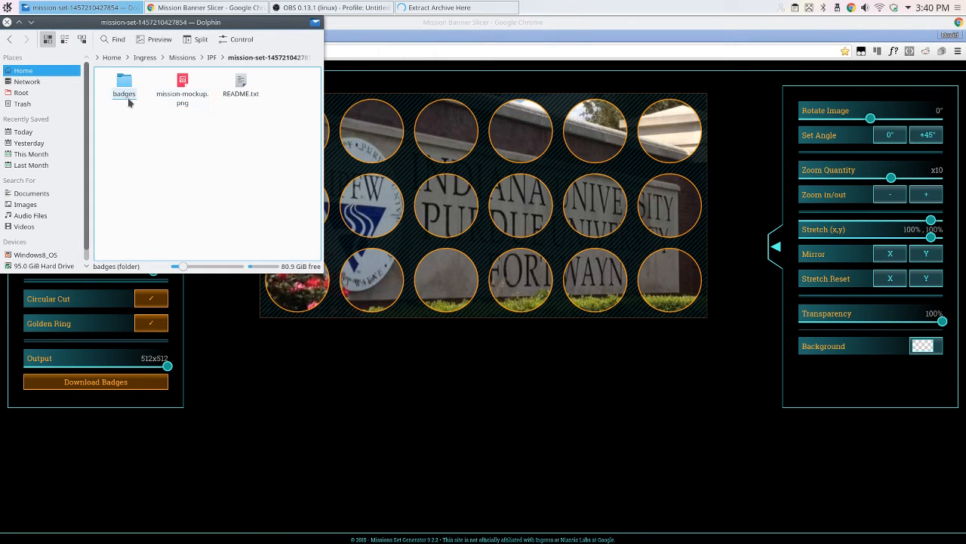
double_click(123, 83)
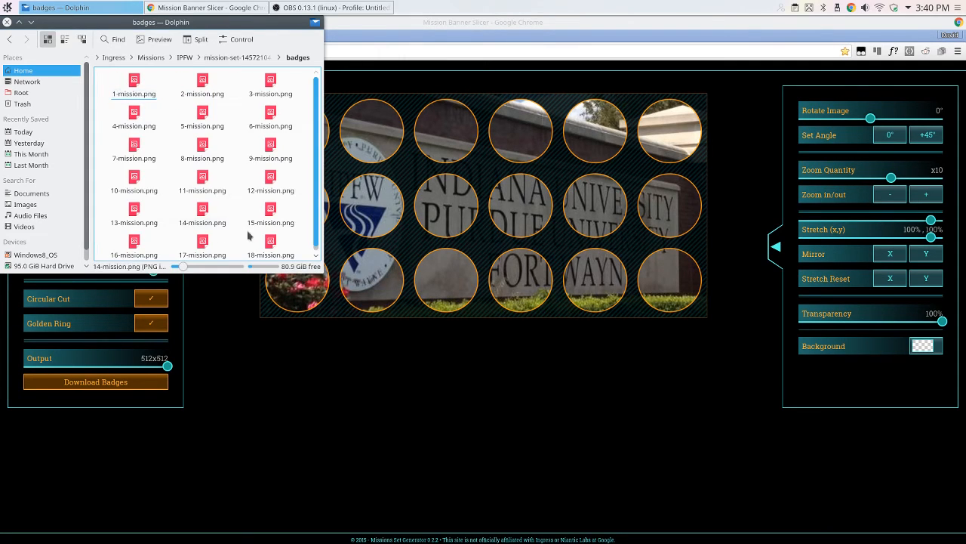
left_click(9, 39)
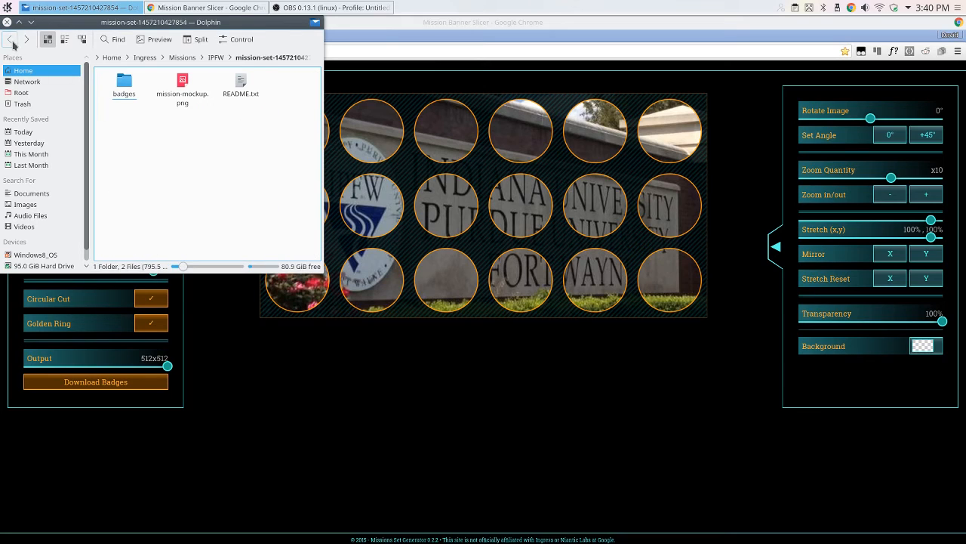
left_click(240, 83)
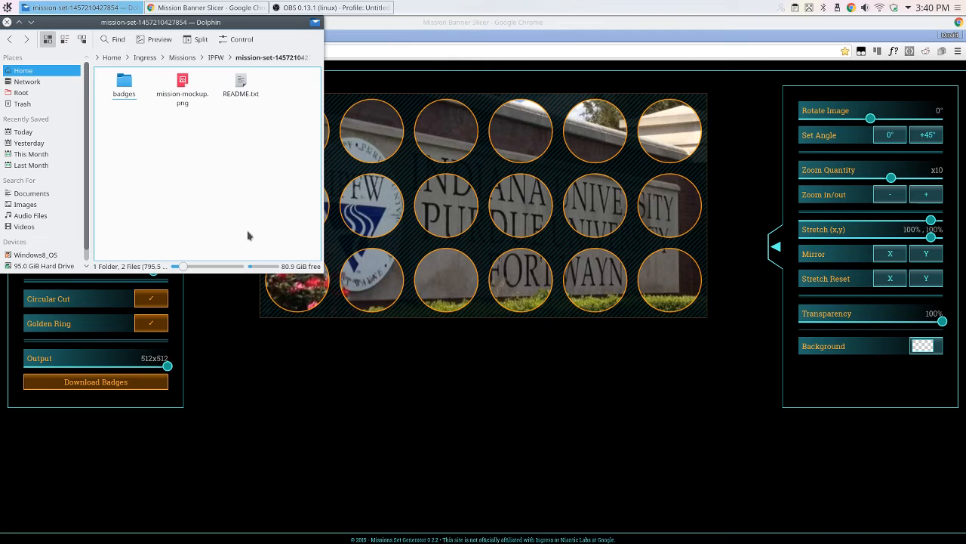
double_click(123, 82)
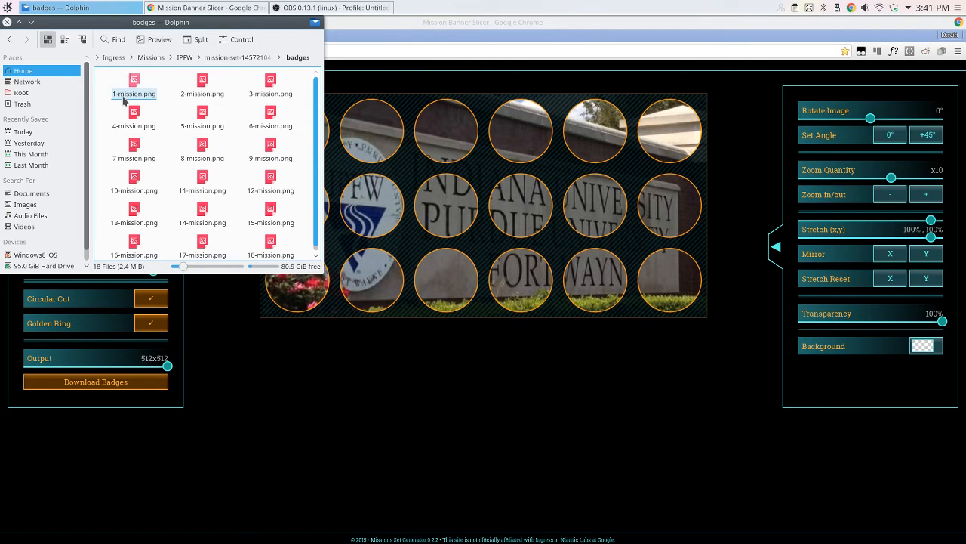
Check the first and last badge files and view 18-mission.png in Gwenview.
left_click(270, 251)
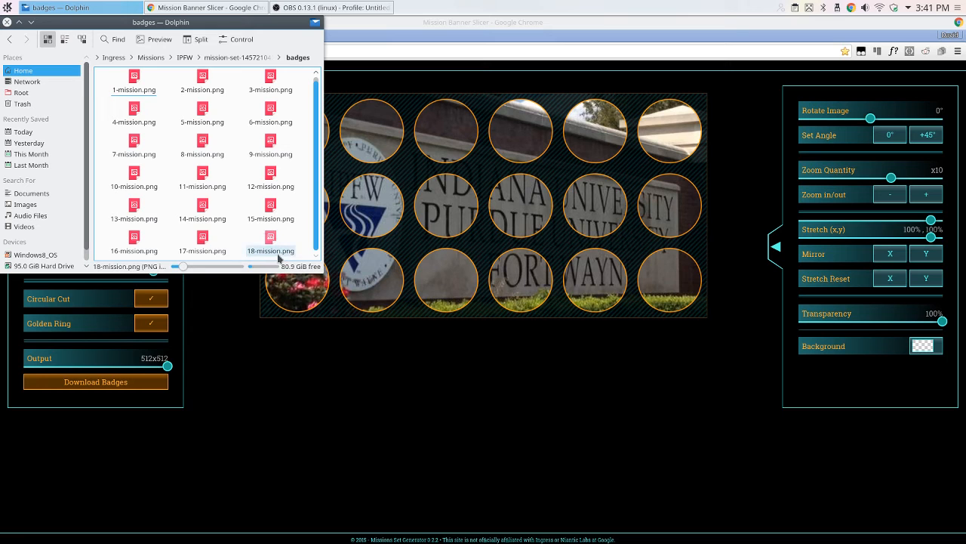
left_click(271, 251)
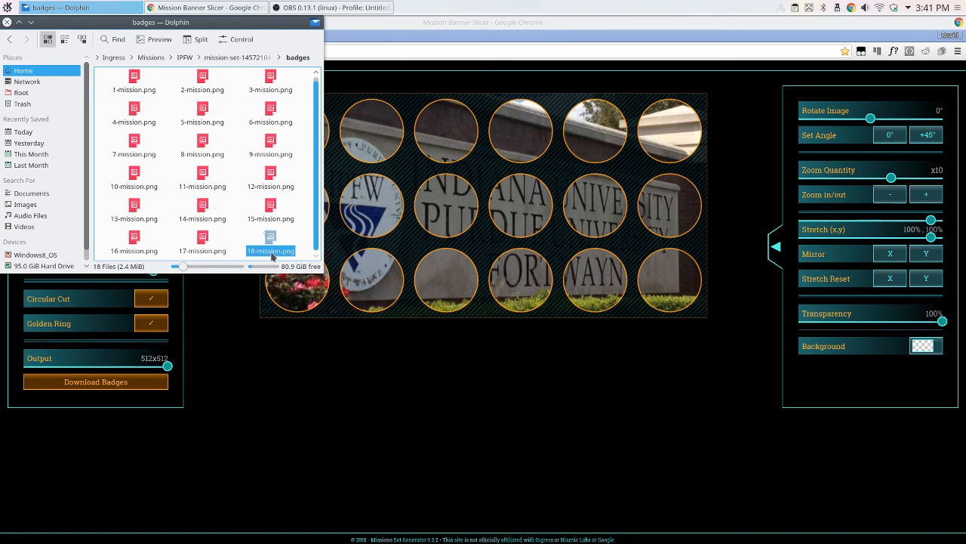
double_click(270, 236)
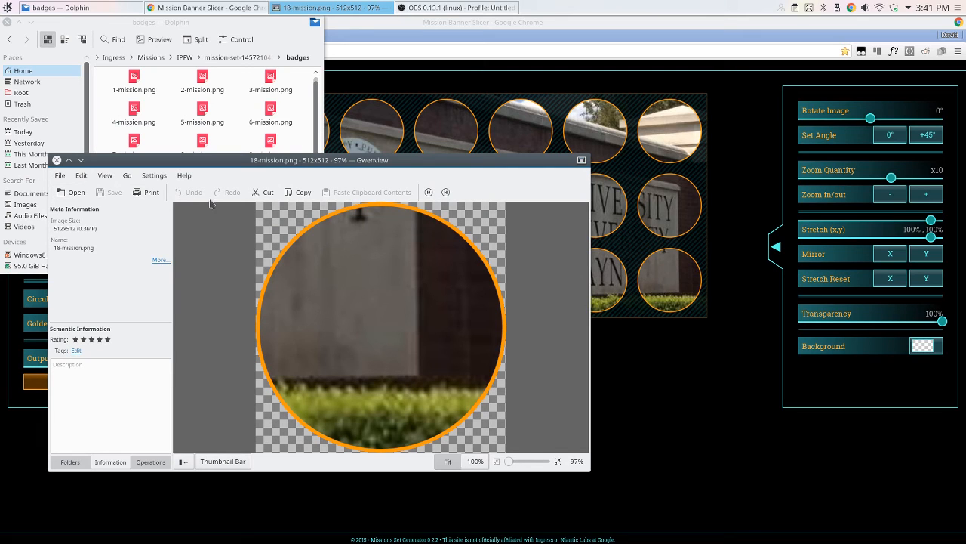
Close the 18-mission.png preview, returning to the extracted set folder.
left_click(445, 191)
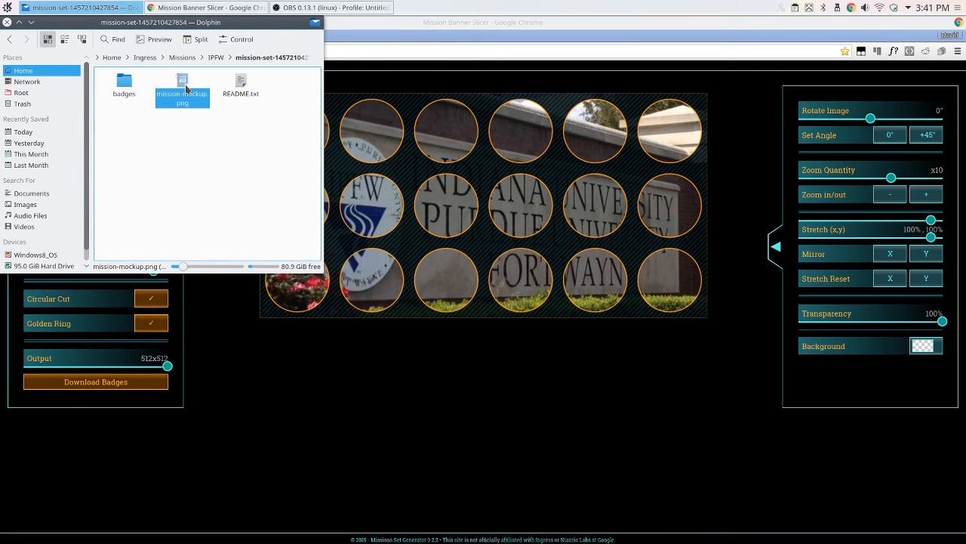
View mission-mockup.png of all 18 gold-ringed badges, close it, and return to the cropper page.
double_click(181, 86)
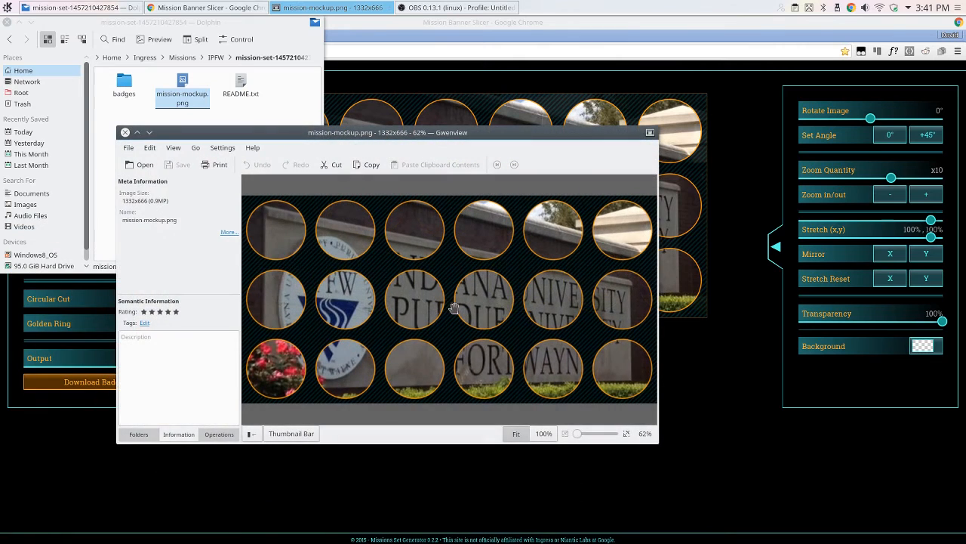
mouse_move(650, 356)
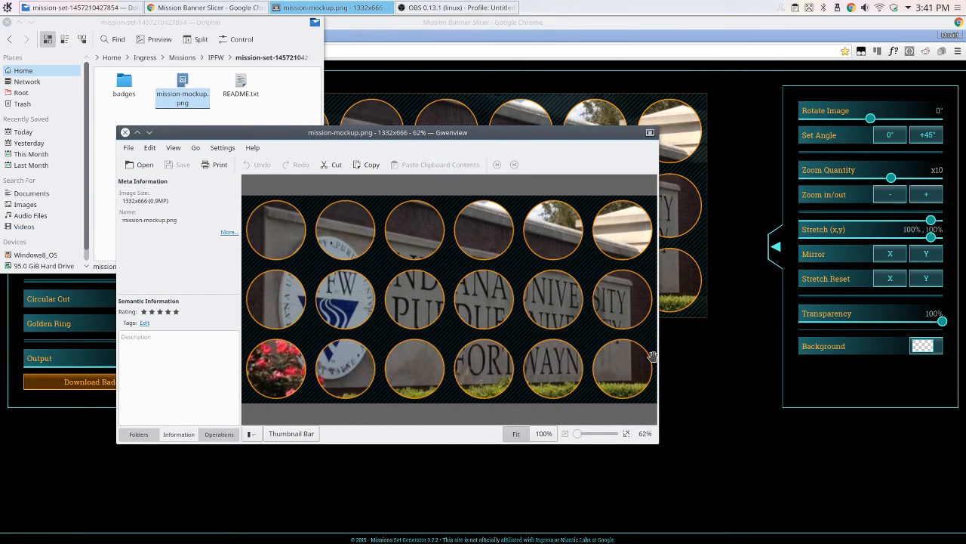
mouse_move(231, 196)
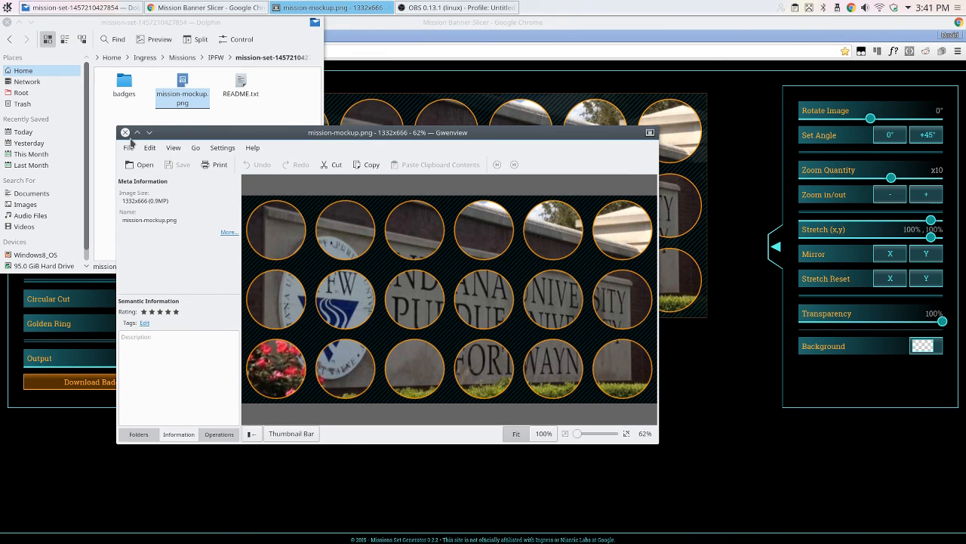
left_click(125, 133)
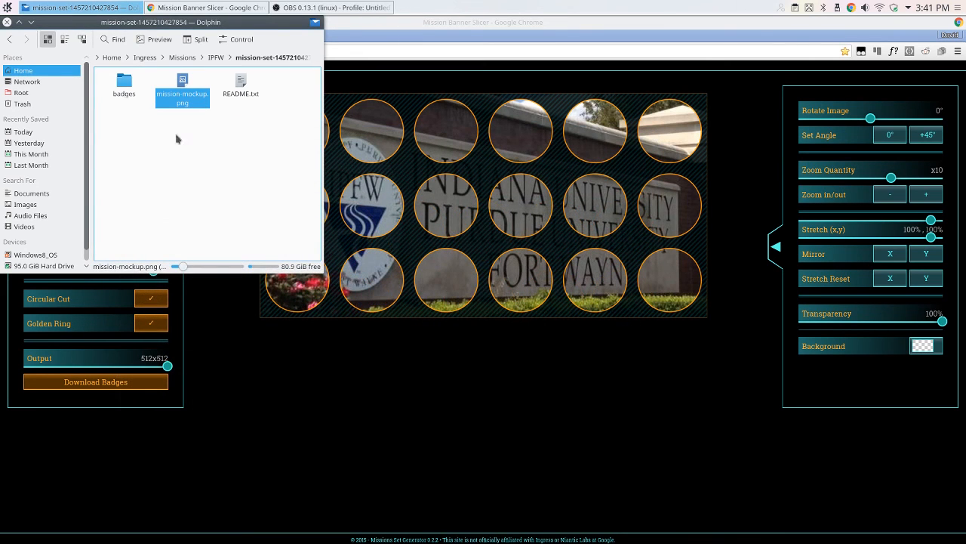
left_click(206, 8)
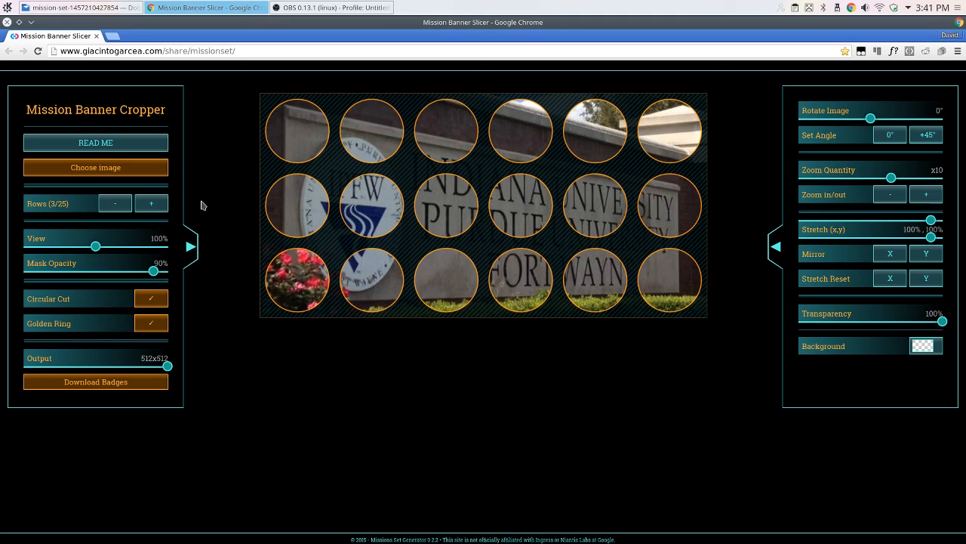
mouse_move(204, 161)
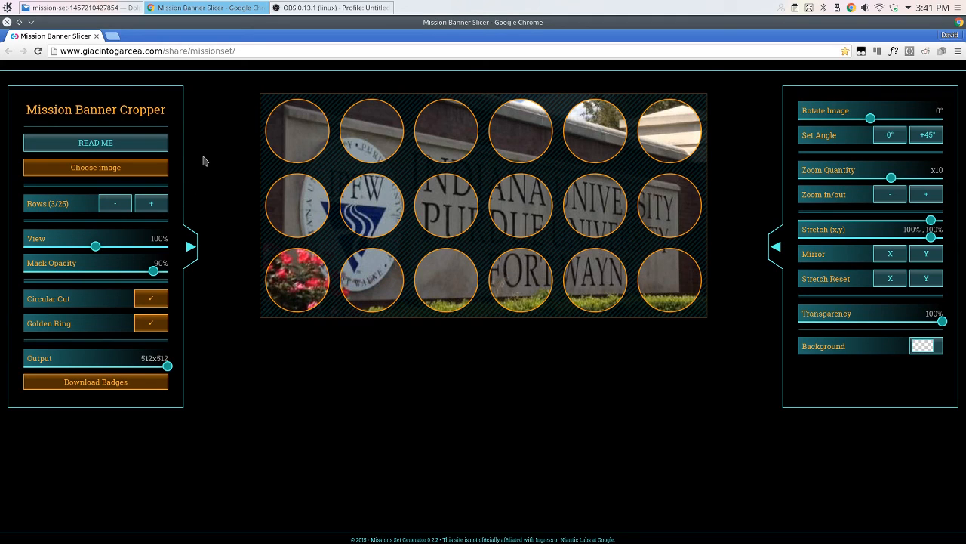